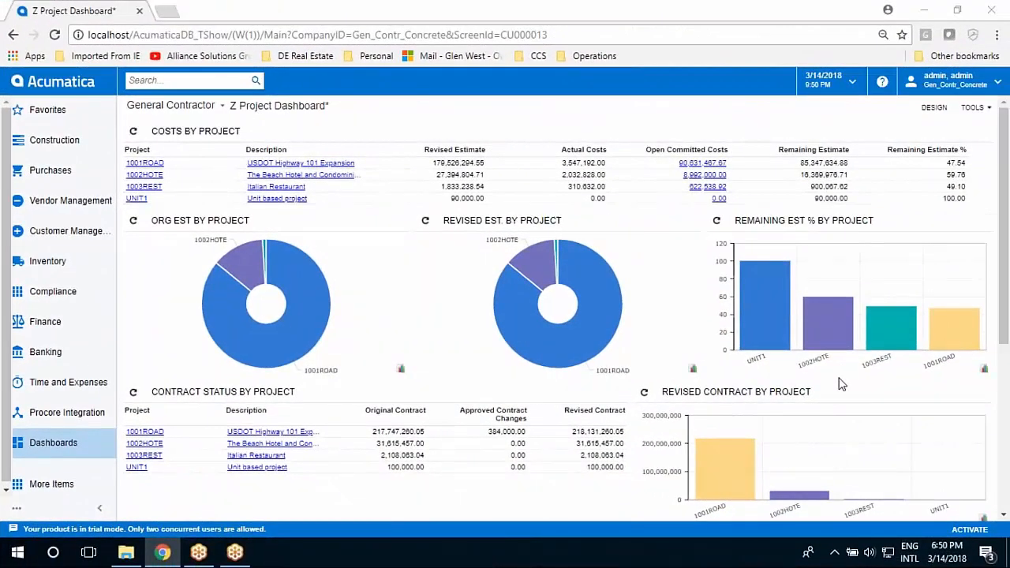
mouse_move(986, 35)
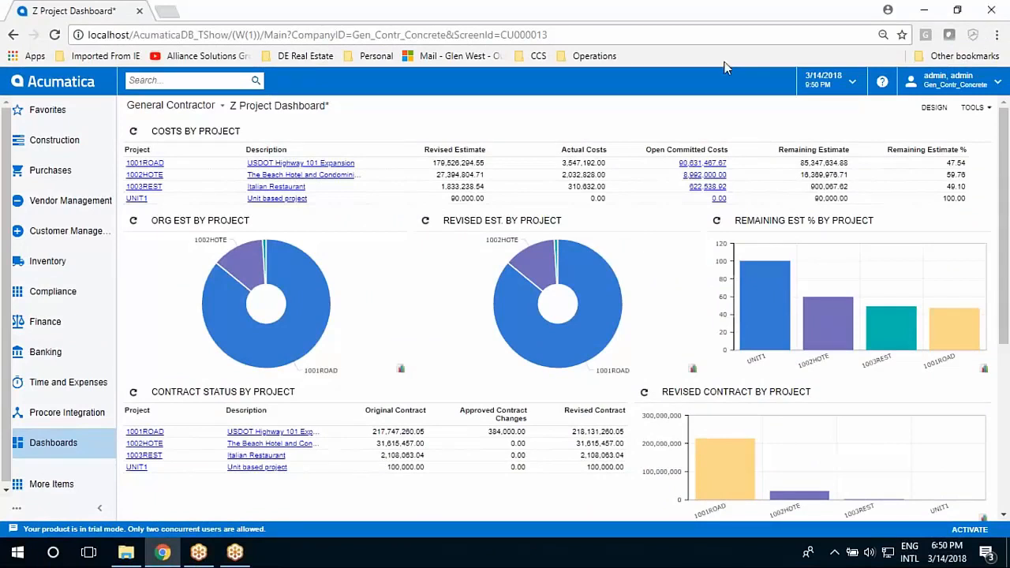
mouse_move(431, 100)
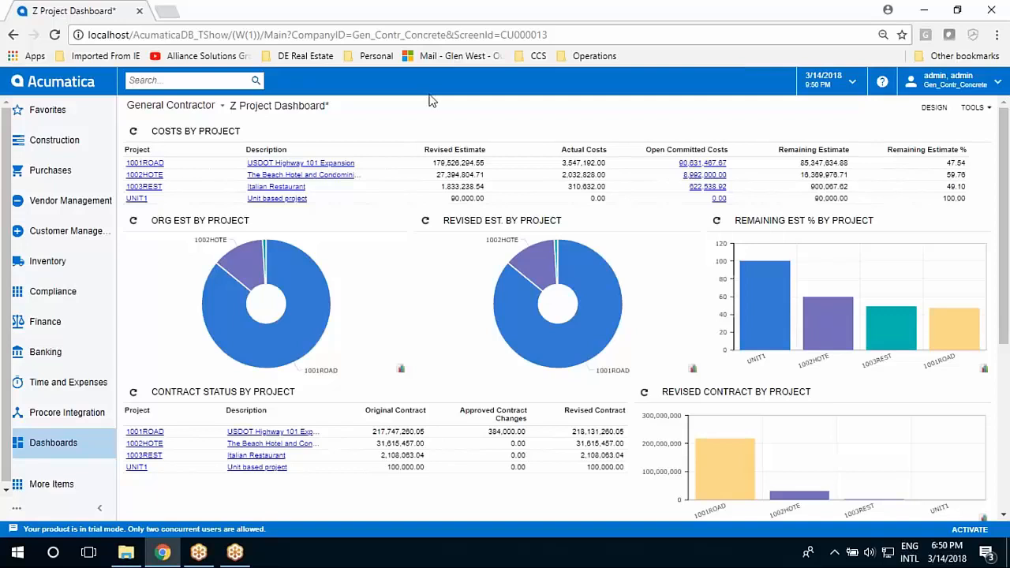
mouse_move(67, 136)
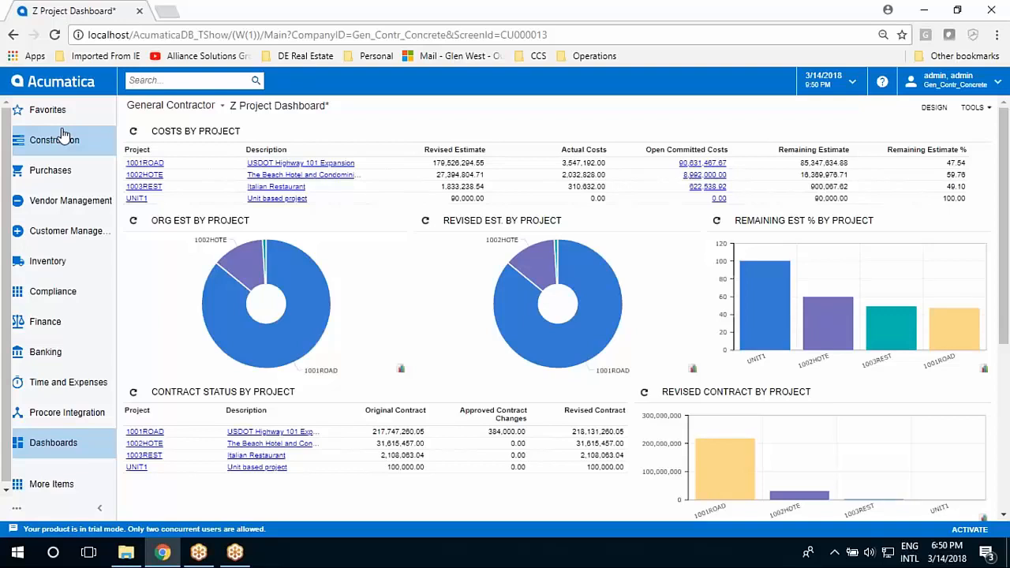
Browse the Construction and Time and Expenses screen lists, then return to the dashboard.
left_click(54, 139)
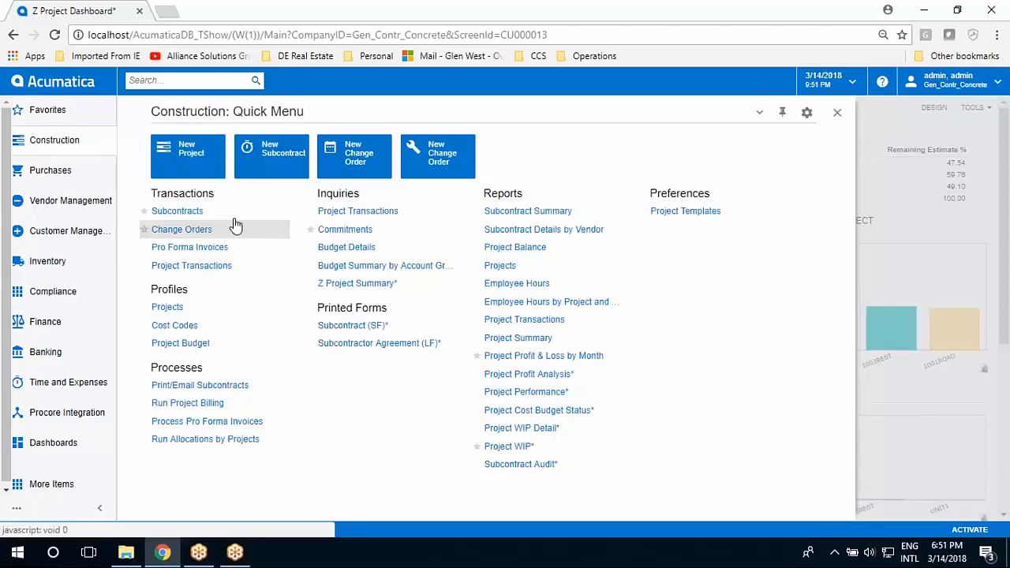
left_click(836, 112)
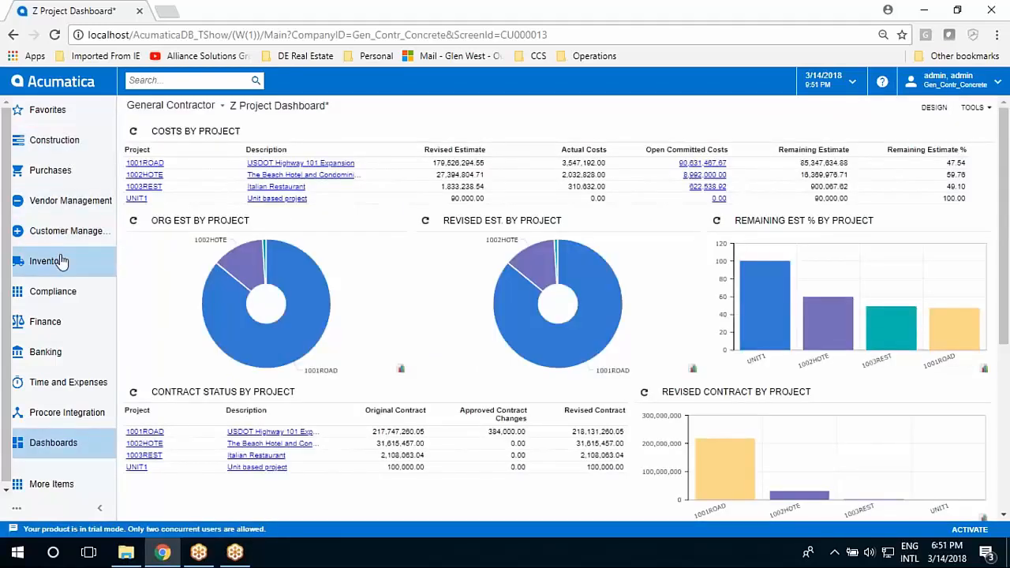
left_click(66, 382)
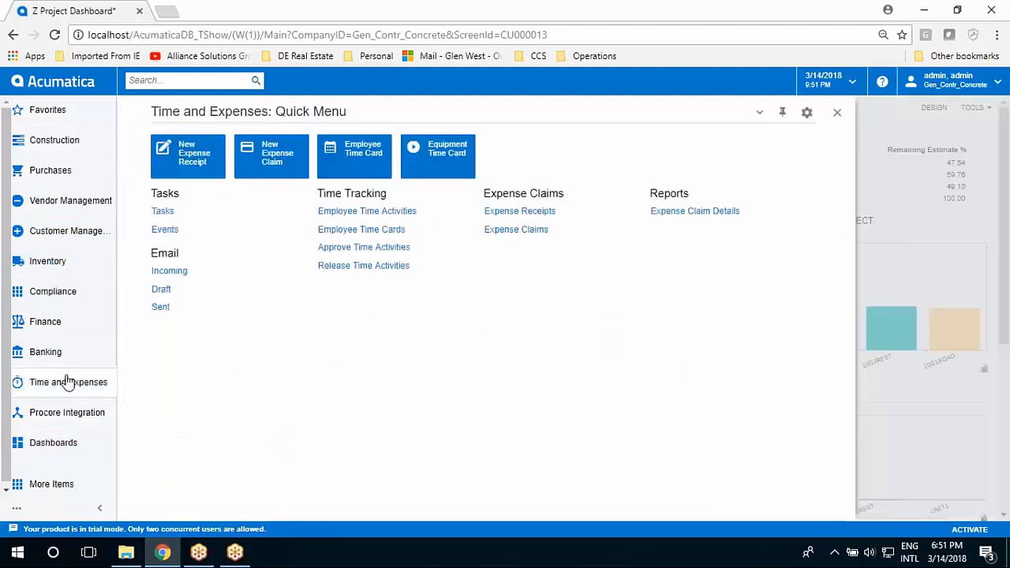
left_click(55, 140)
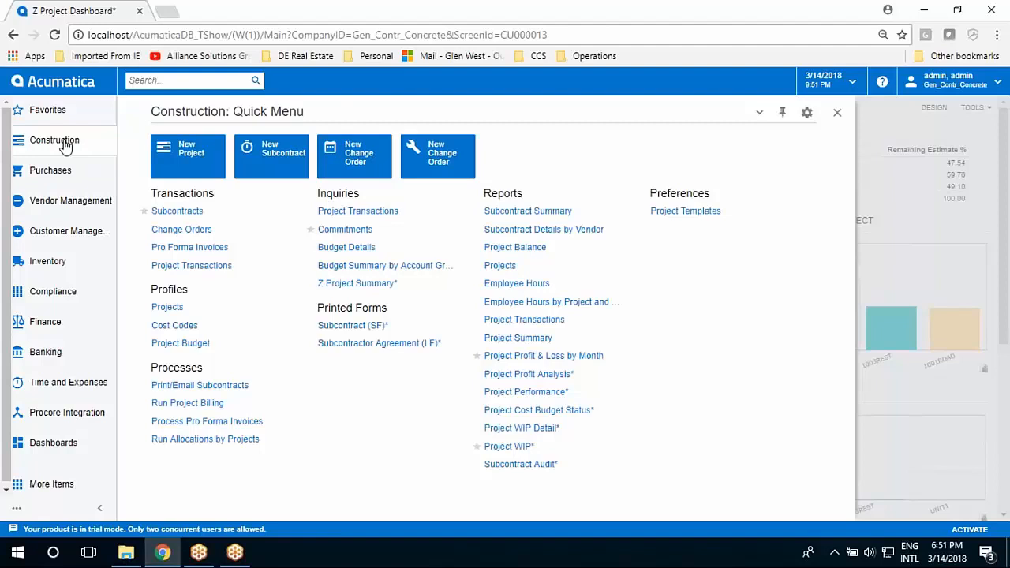
left_click(836, 112)
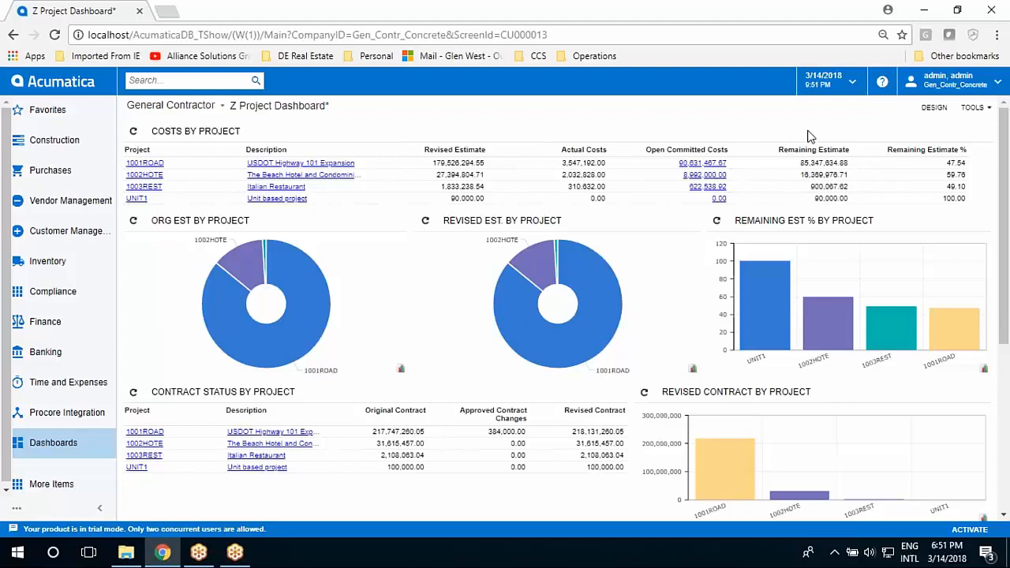
mouse_move(693, 257)
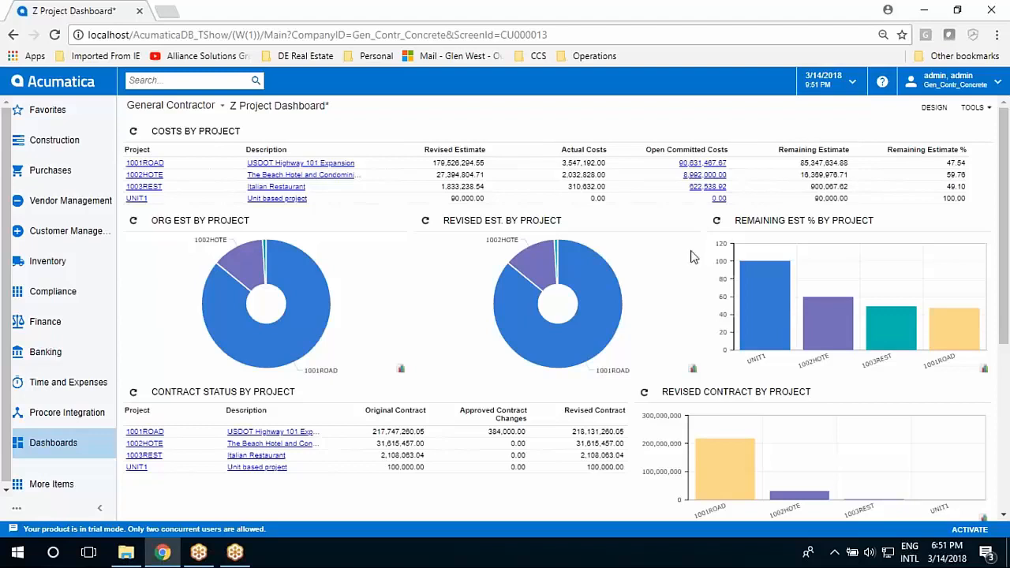
scroll("down", 3)
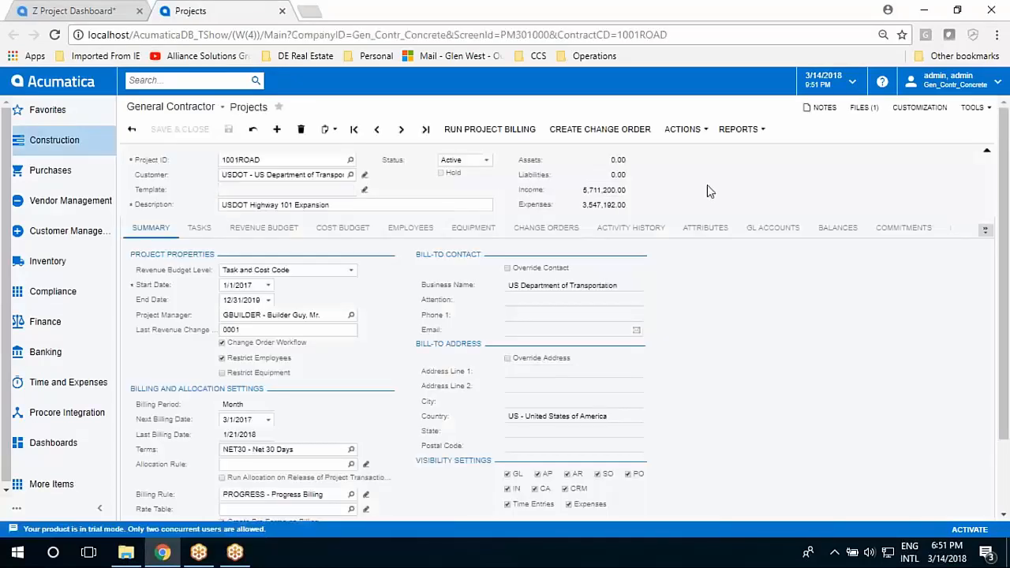
Show the 1001ROAD revenue budget grouped into nine task totals.
left_click(262, 227)
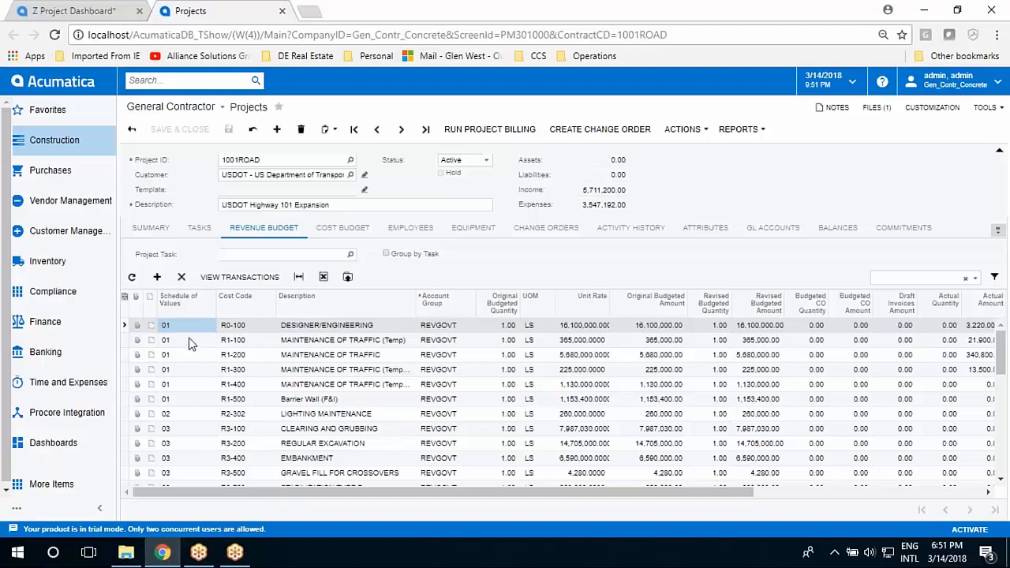
mouse_move(293, 329)
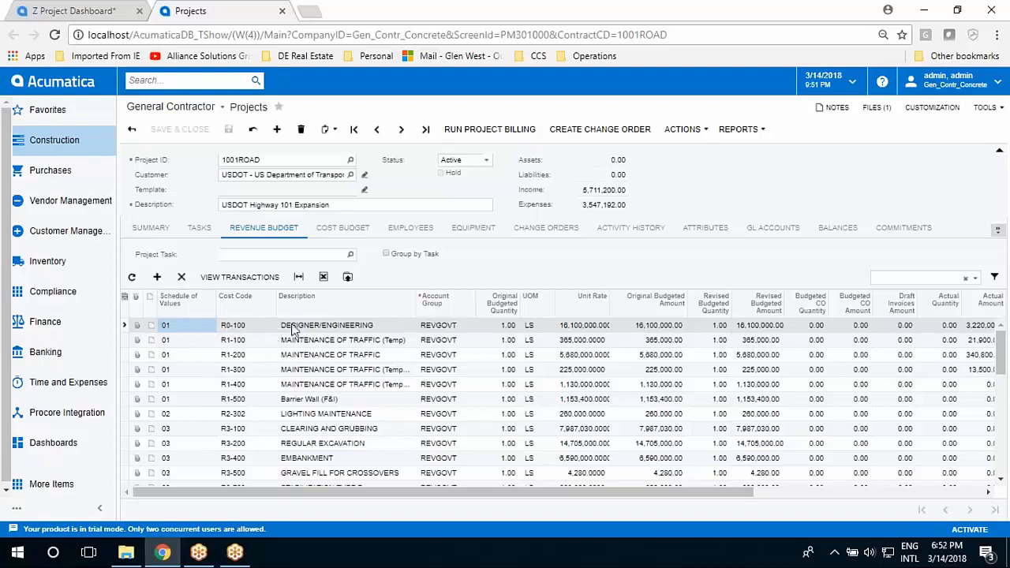
left_click(386, 253)
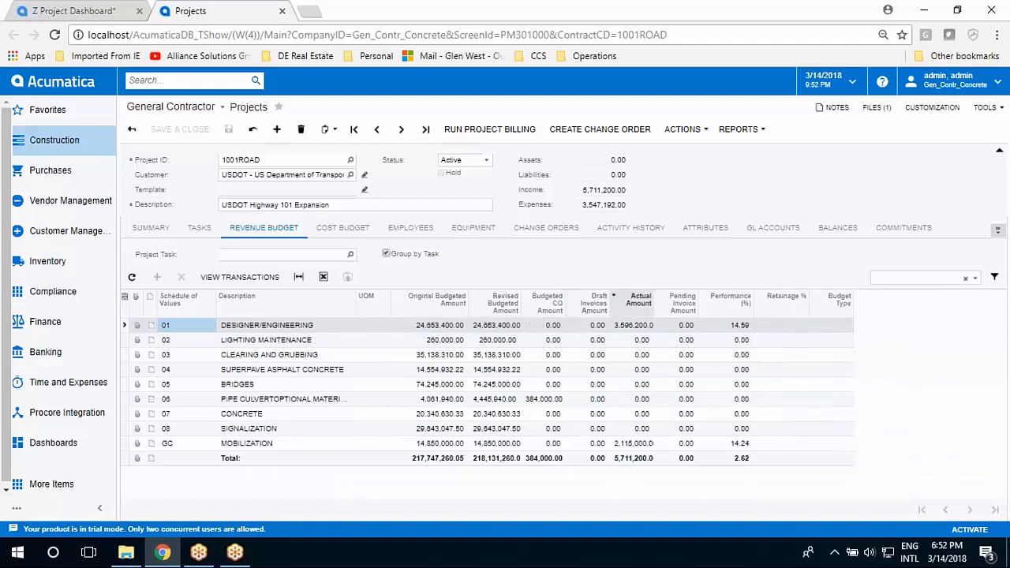
mouse_move(651, 320)
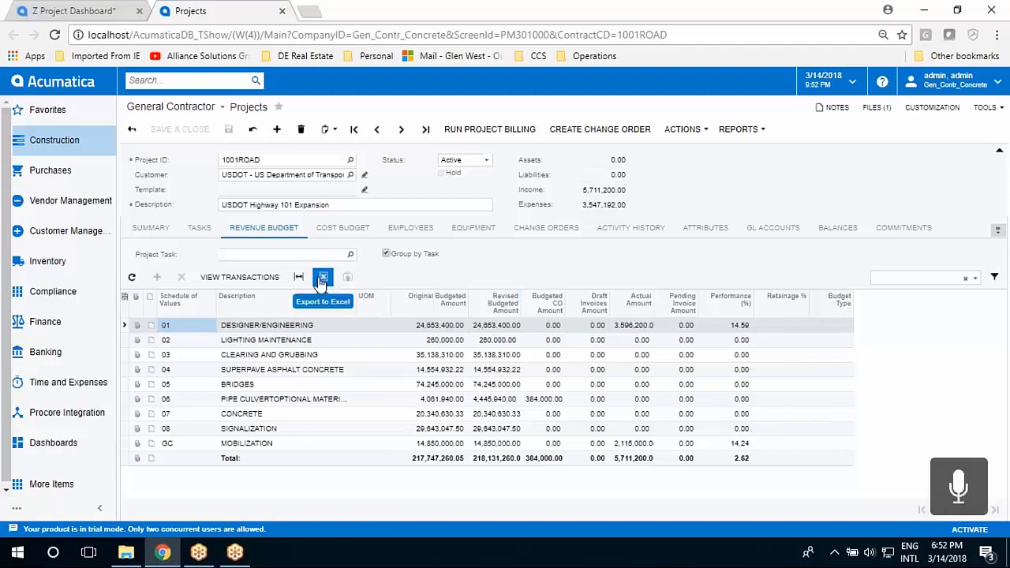
mouse_move(348, 277)
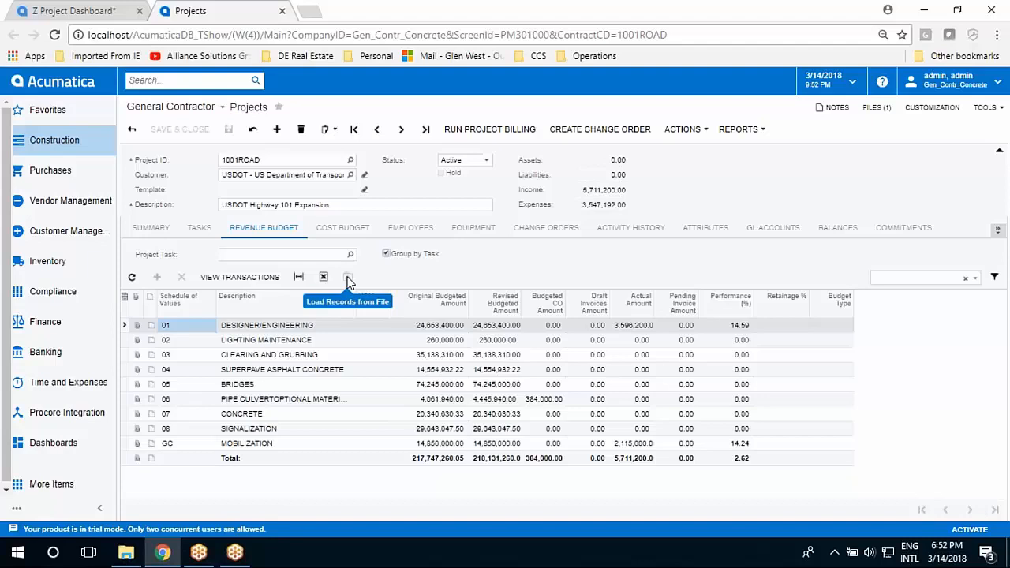
mouse_move(283, 292)
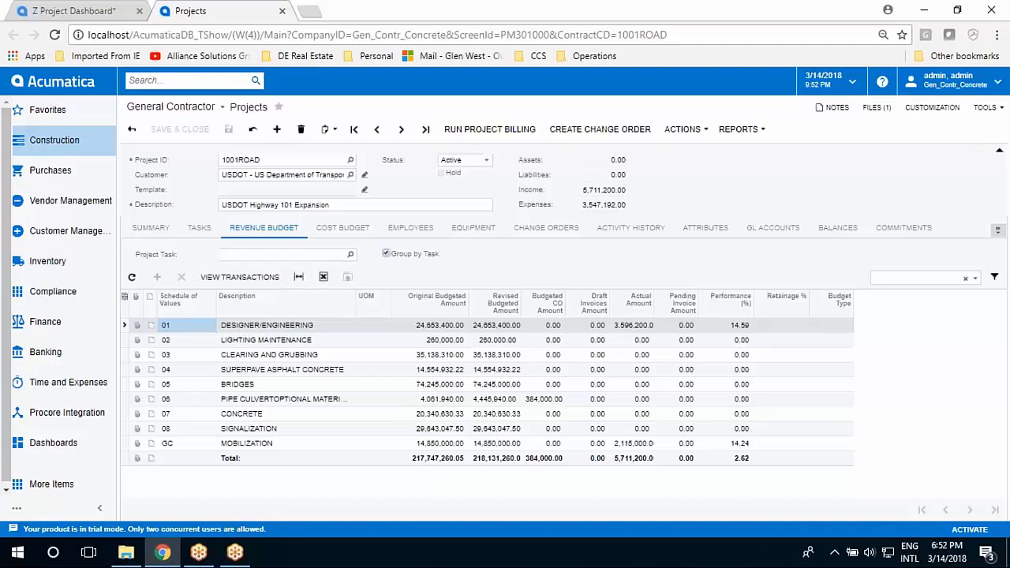
mouse_move(713, 187)
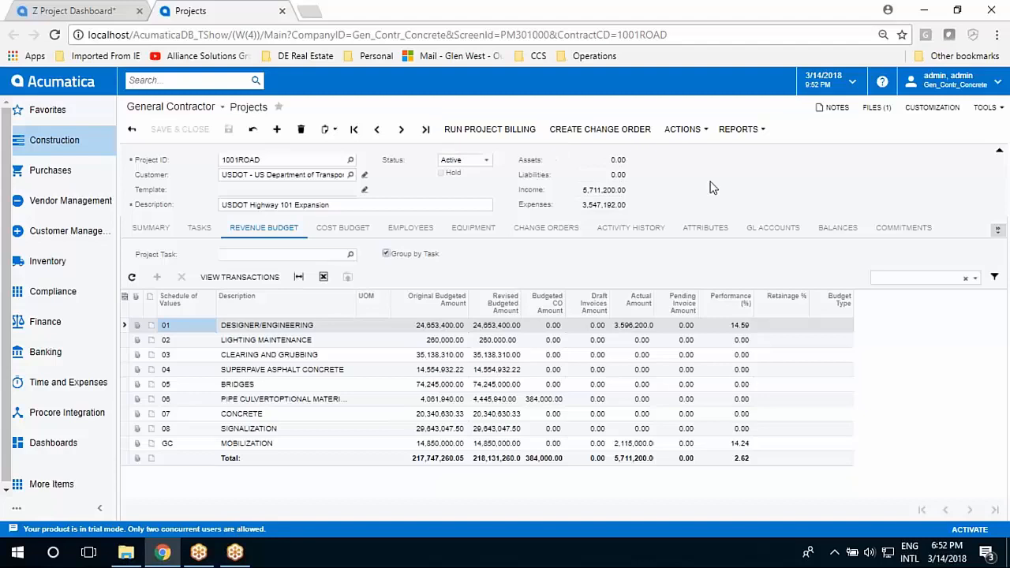
Show the 1001ROAD cost budget lines and scroll toward R1-205 Temp Signs.
left_click(342, 228)
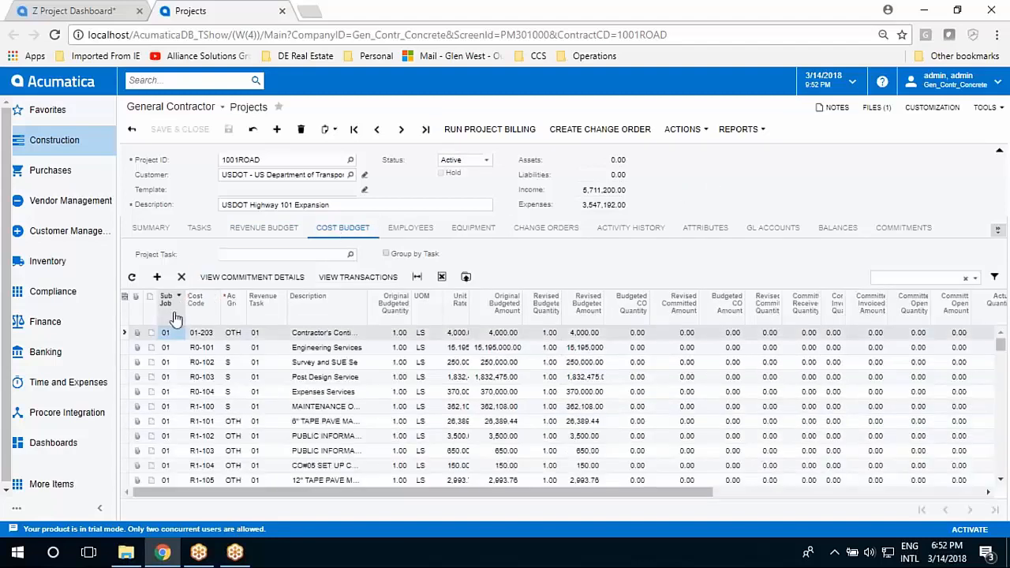
mouse_move(238, 398)
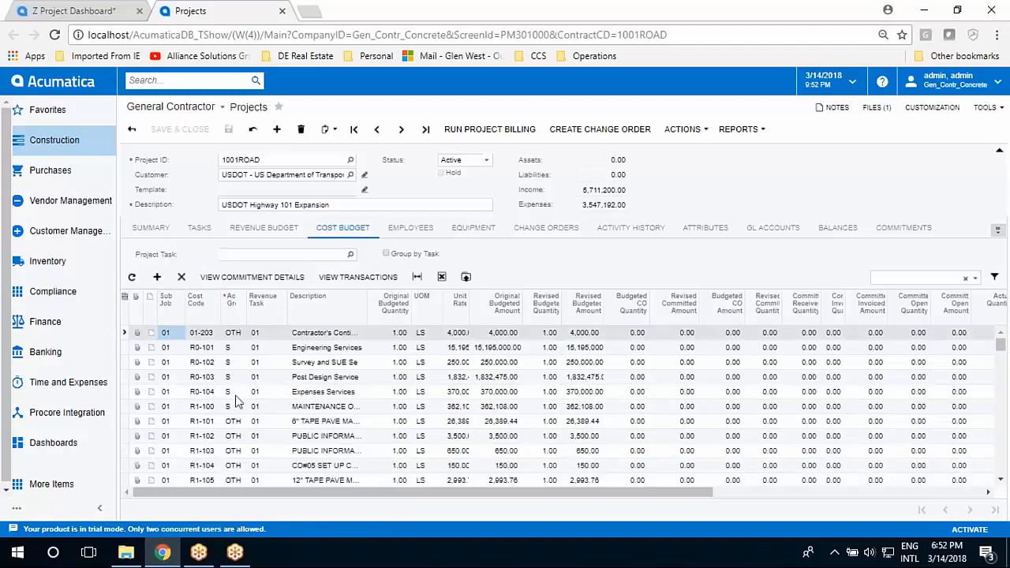
scroll("down", 3)
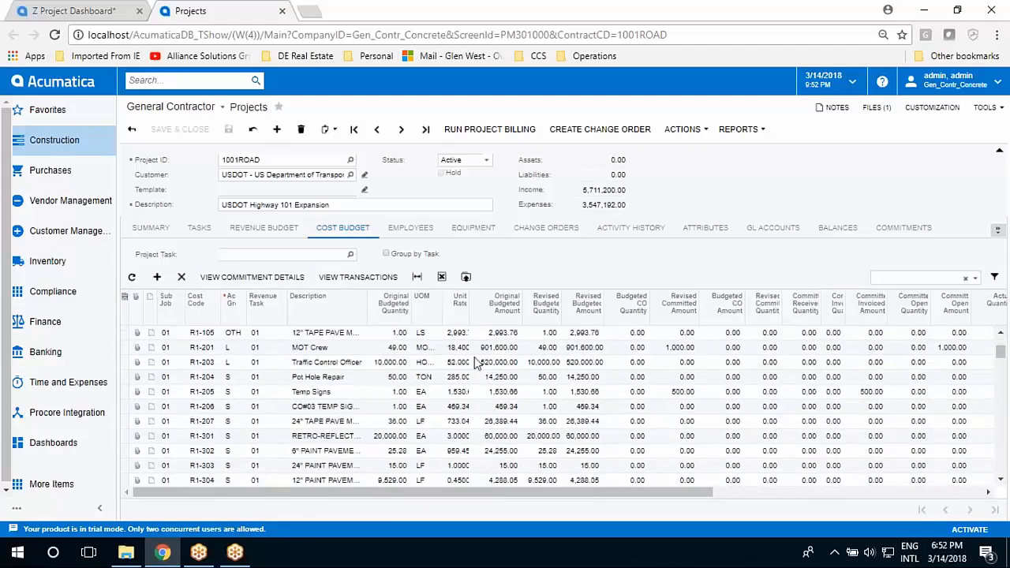
mouse_move(465, 277)
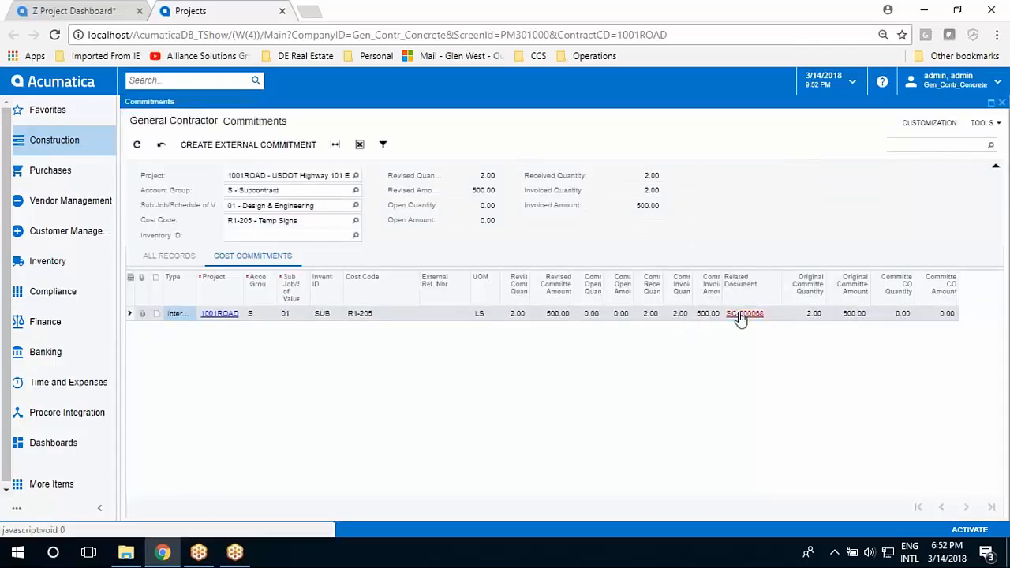
Open subcontract SC-000068 for JHD Sign Company from the Temp Signs commitment.
left_click(745, 313)
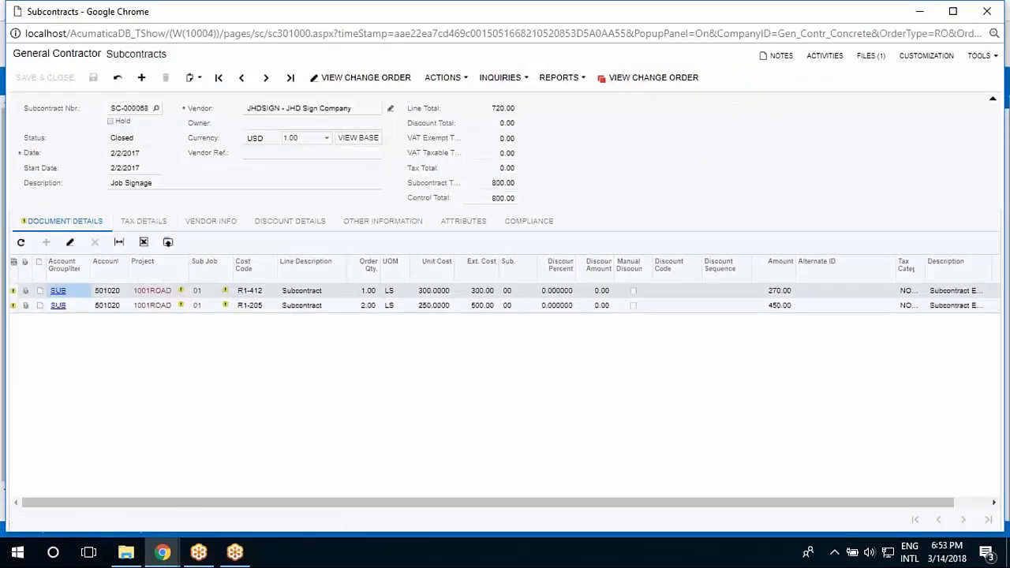
mouse_move(158, 295)
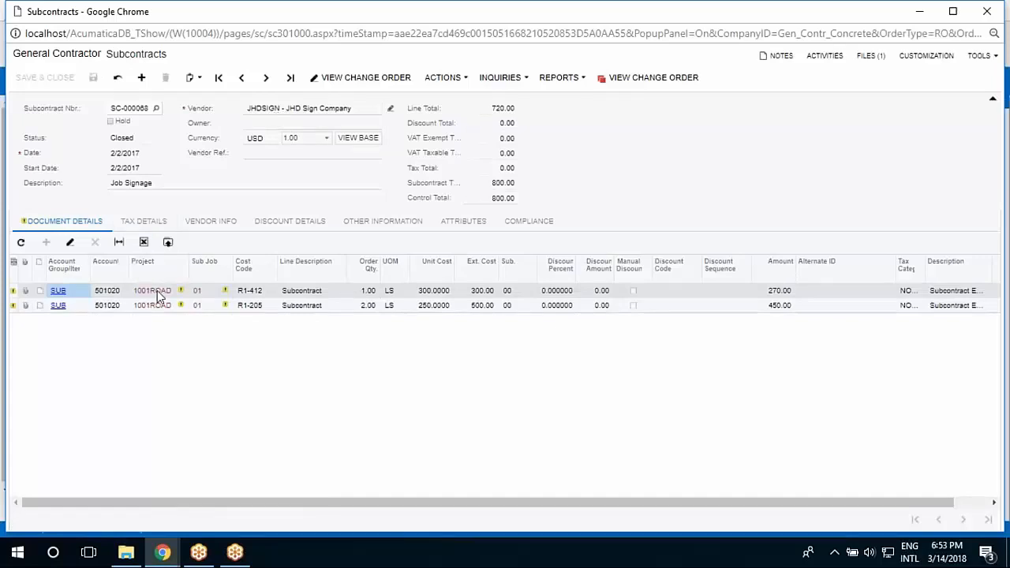
mouse_move(334, 221)
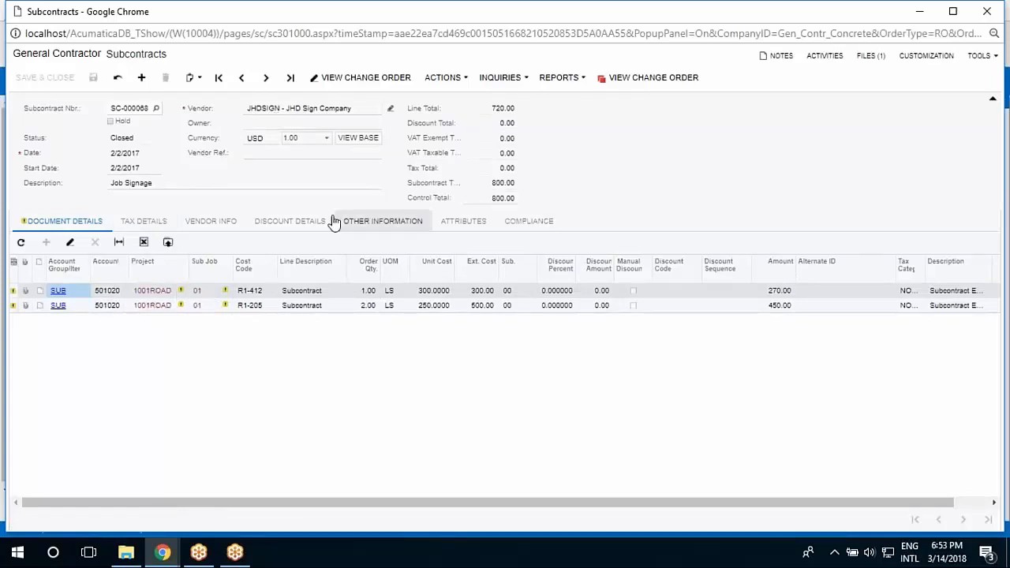
mouse_move(958, 179)
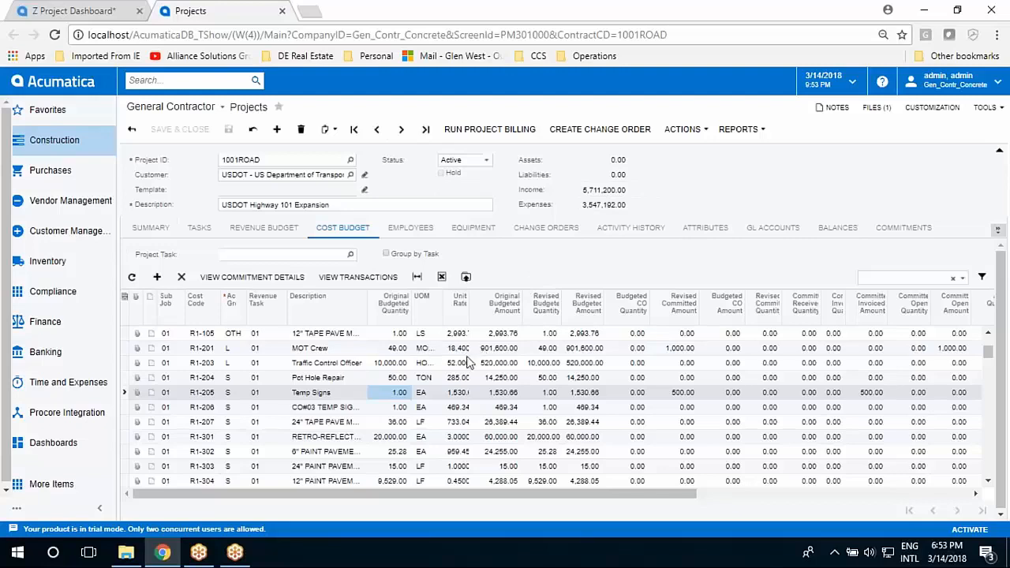
mouse_move(336, 354)
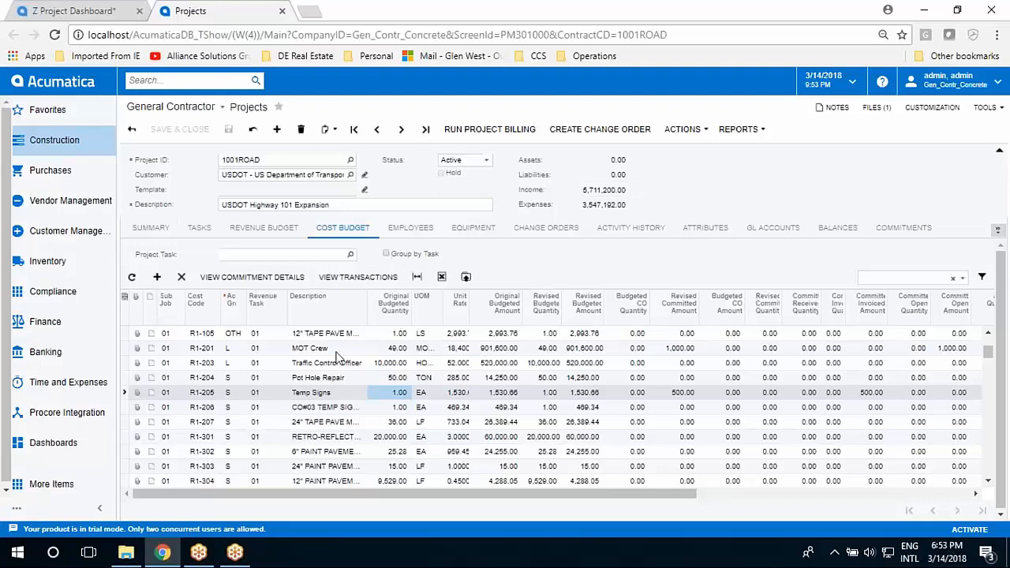
mouse_move(131, 303)
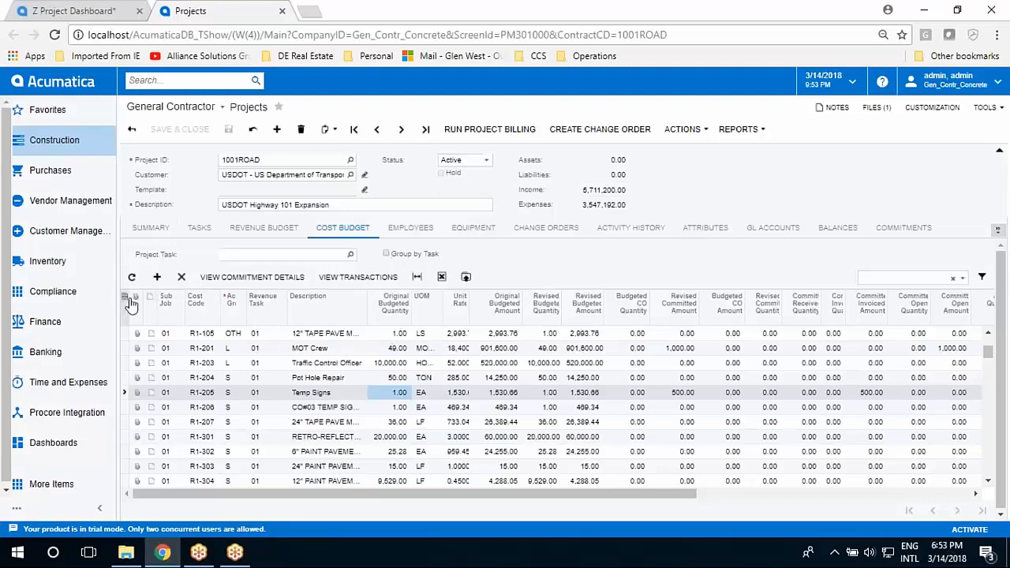
mouse_move(529, 322)
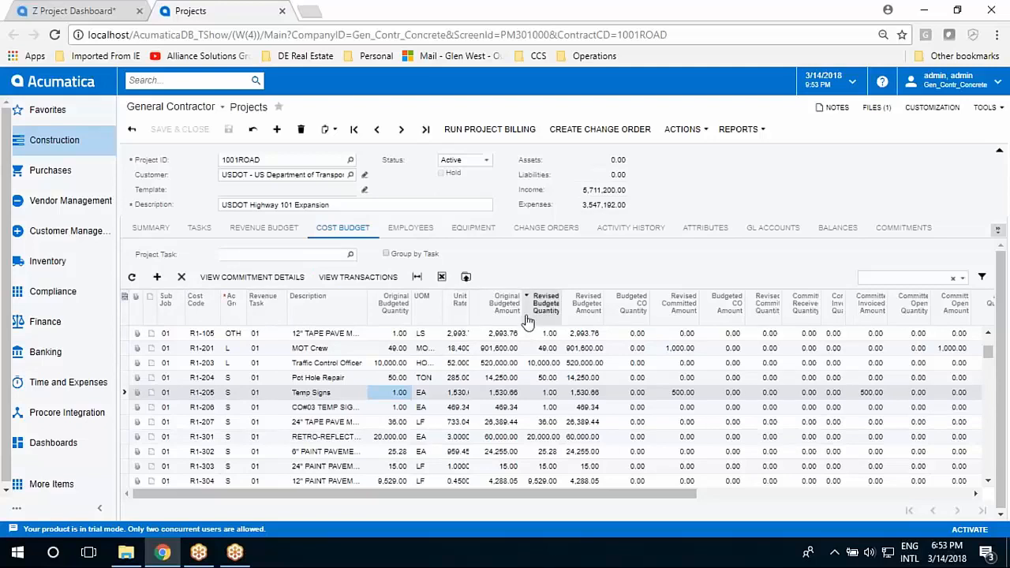
mouse_move(462, 306)
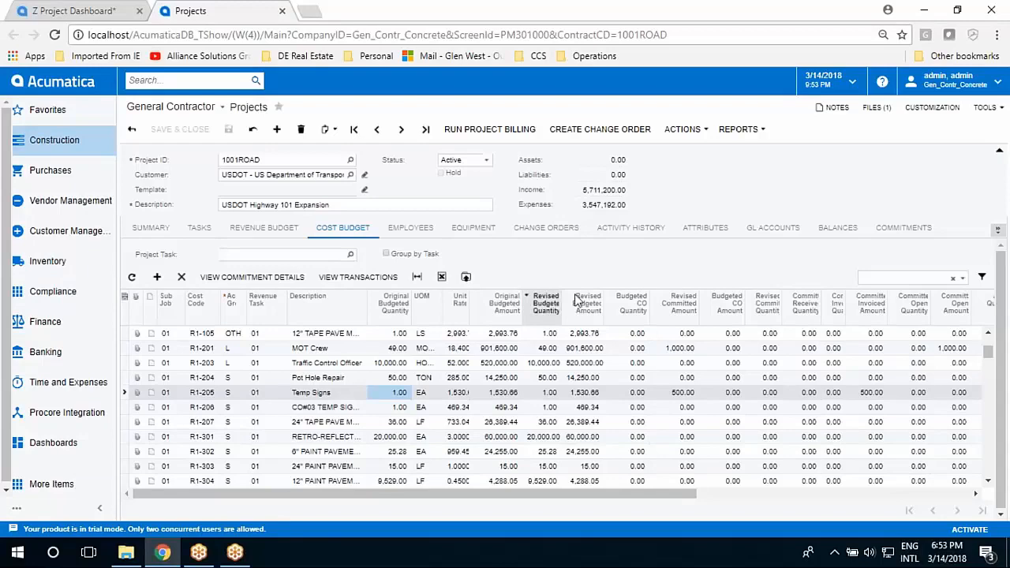
left_click(546, 228)
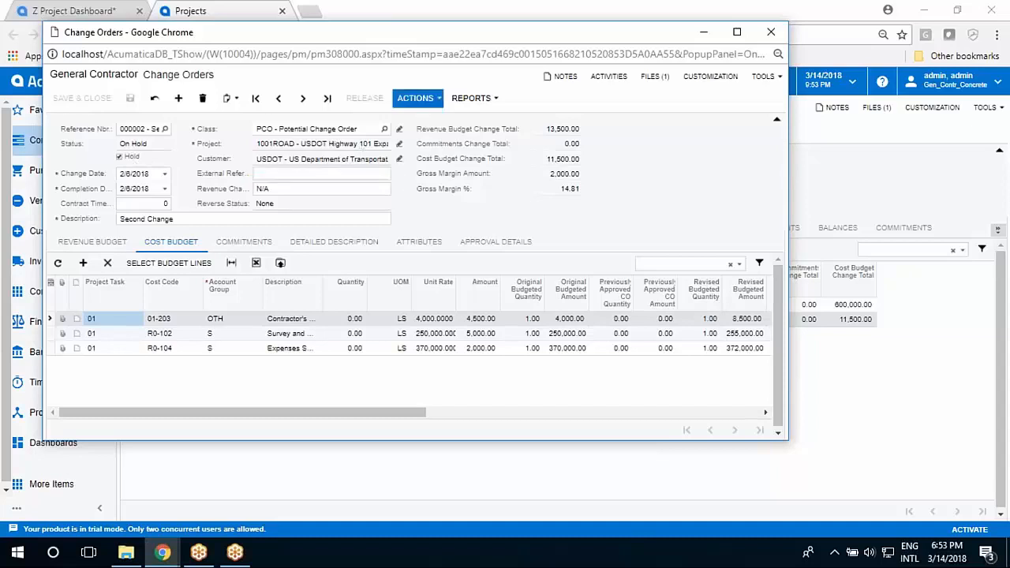
Open change order 000002 with 13,500 revenue and 11,500 cost budget changes.
left_click(415, 98)
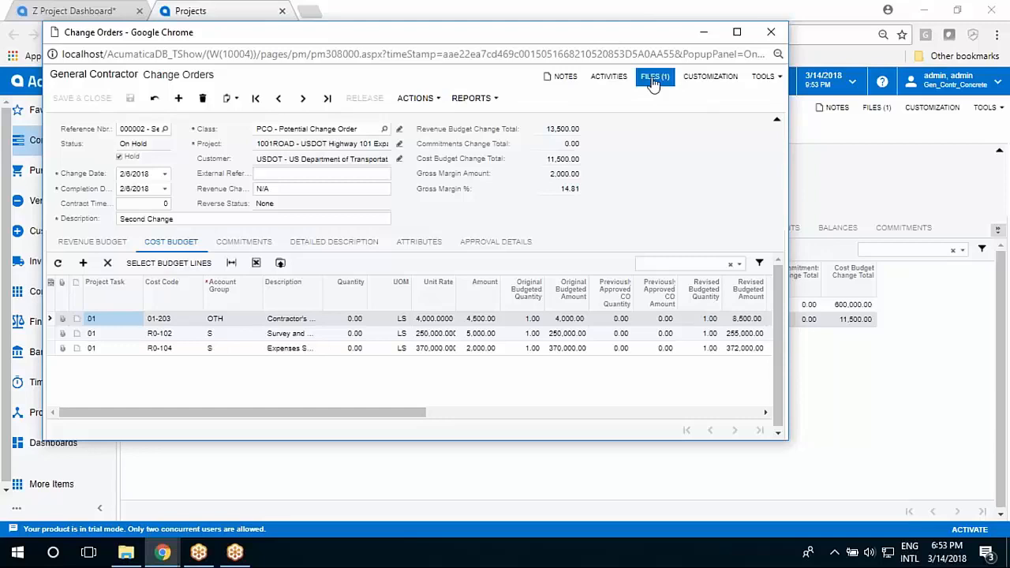
View change order 000002's attached PDF file, then return to the project record.
left_click(652, 77)
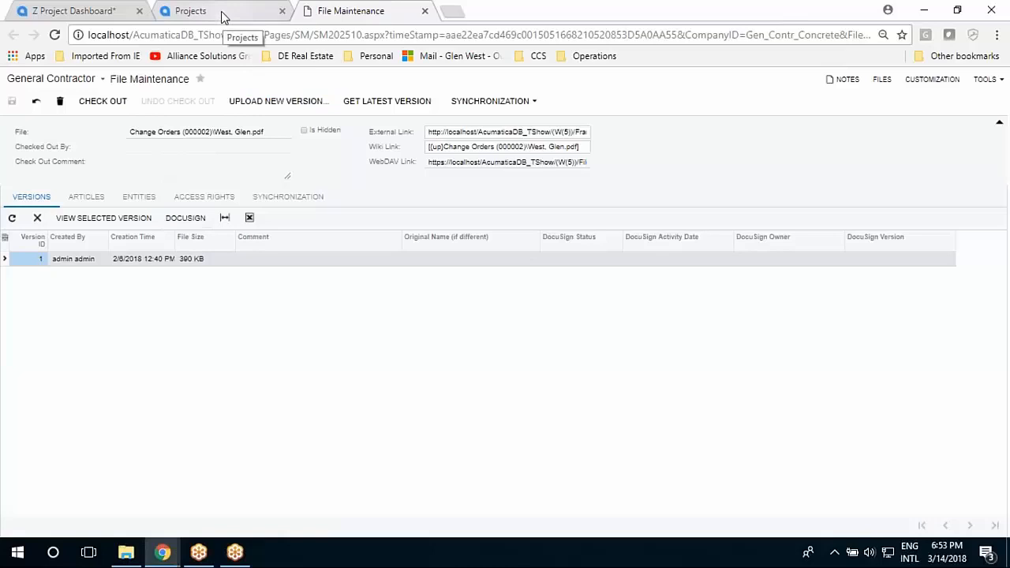
left_click(189, 12)
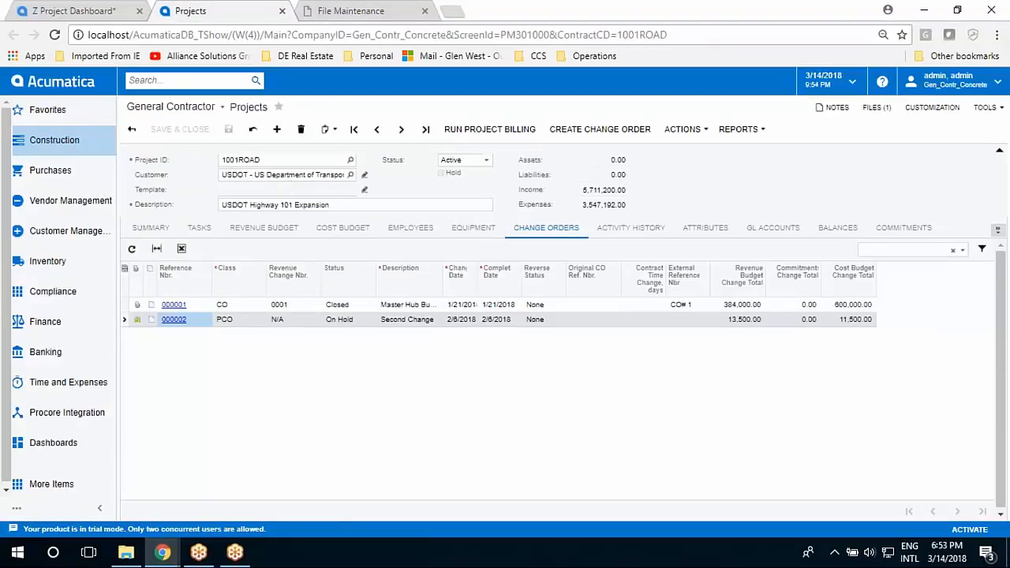
mouse_move(630, 227)
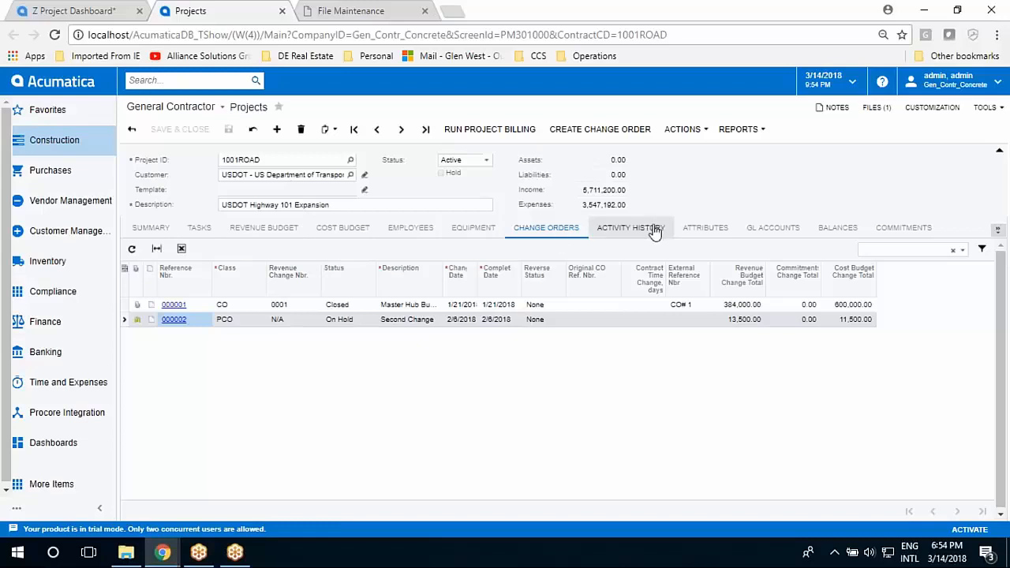
mouse_move(647, 235)
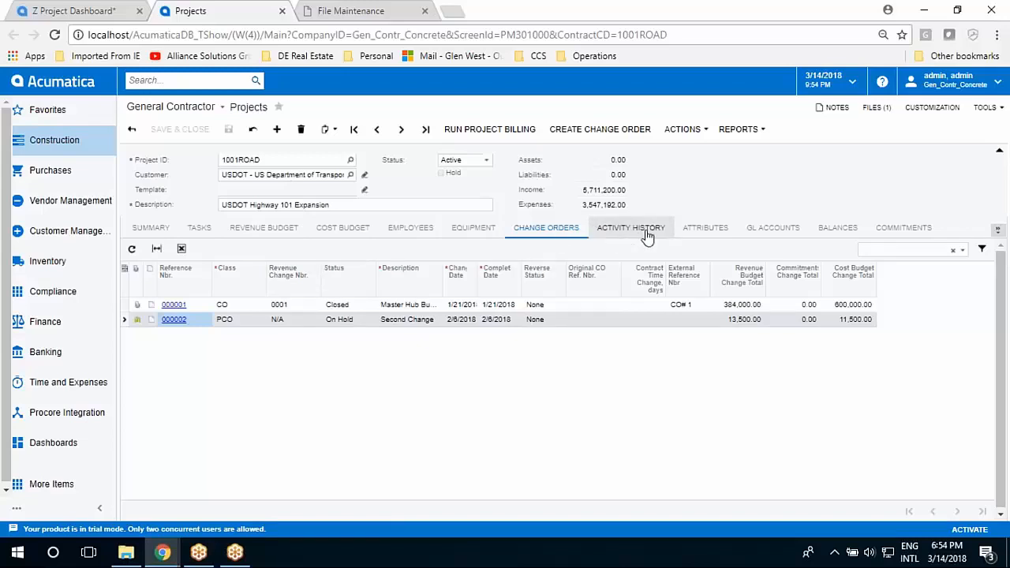
Show 1001ROAD's activity history, then its balances with 5,711,200 actual income.
left_click(630, 228)
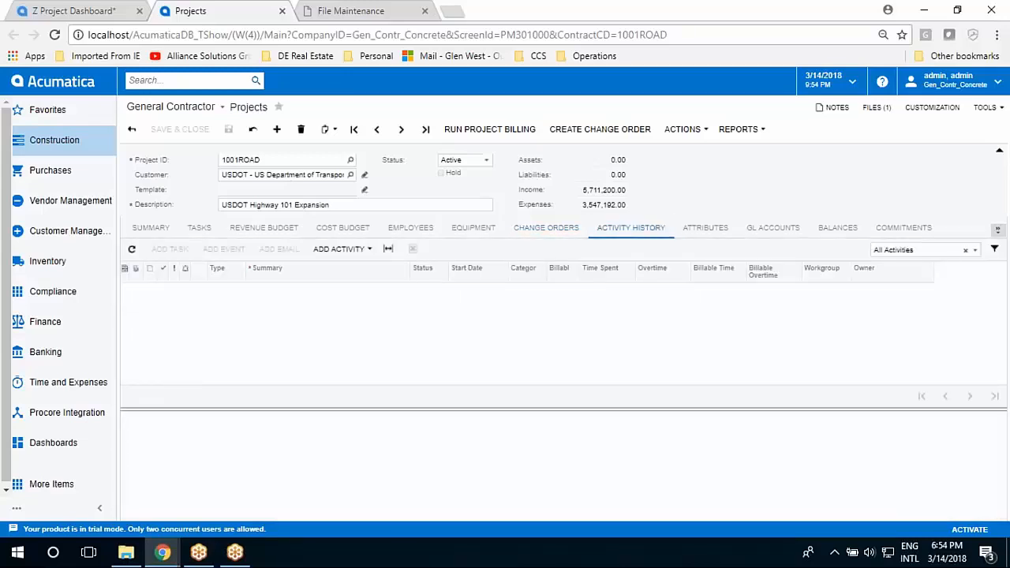
left_click(837, 228)
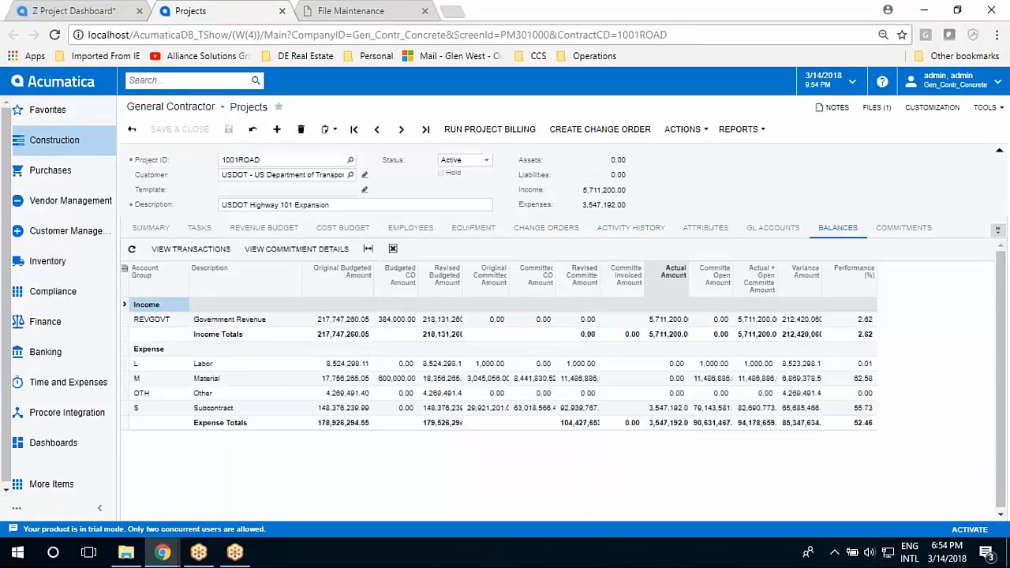
Check 1001ROAD's commitments, then its invoices: 5,711,200 billed on AR document 000008.
left_click(903, 227)
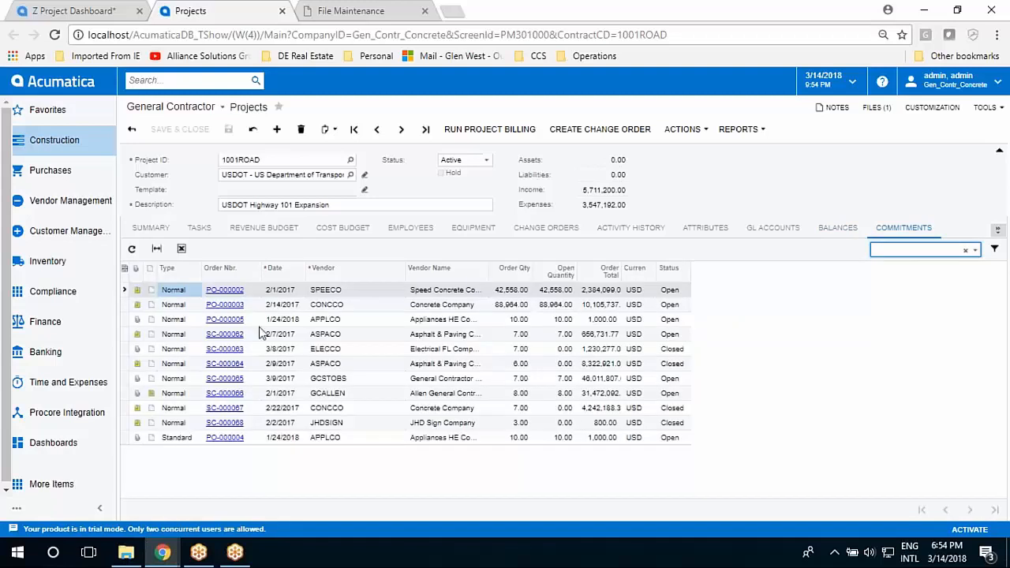
mouse_move(977, 238)
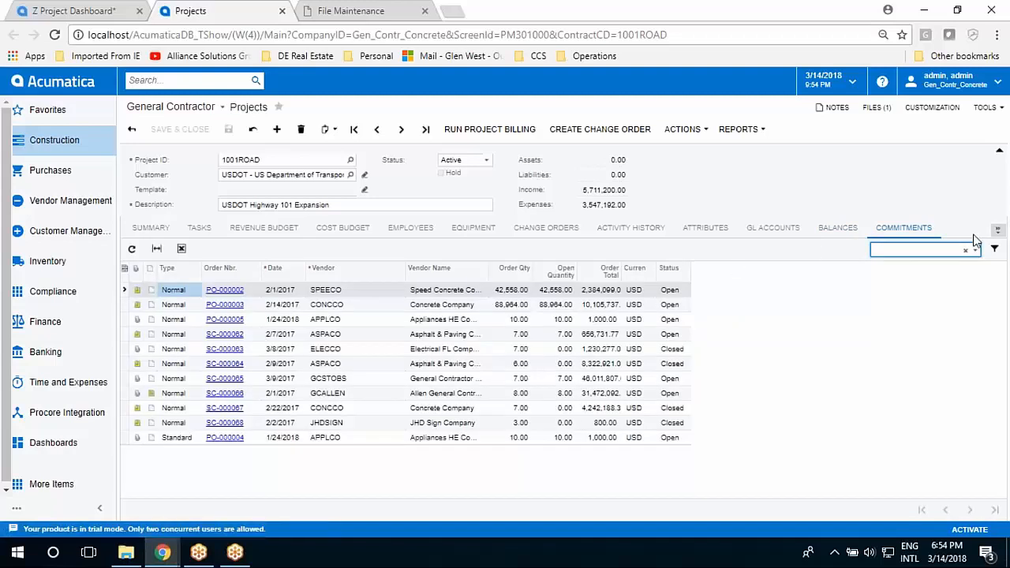
left_click(996, 229)
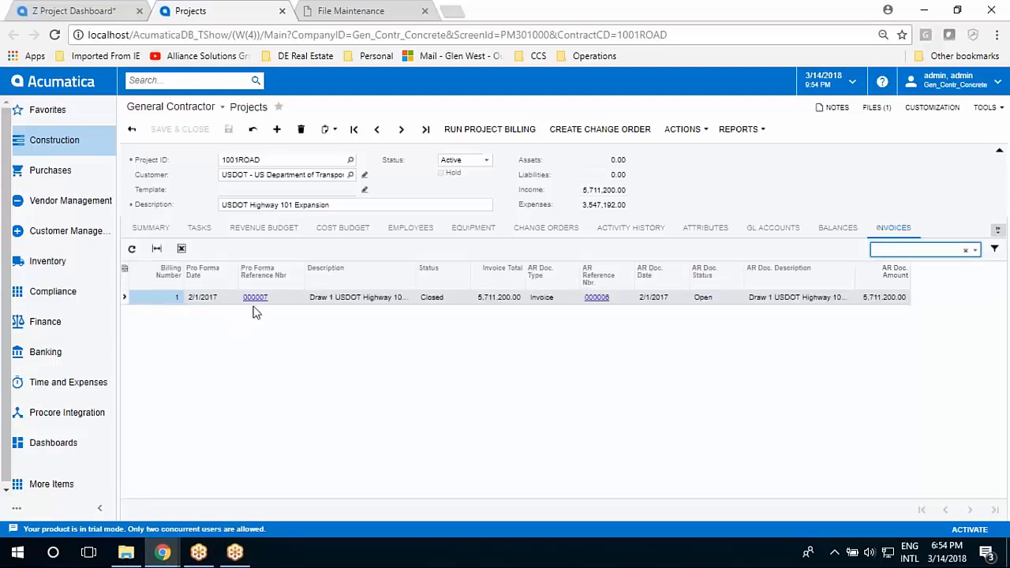
left_click(255, 297)
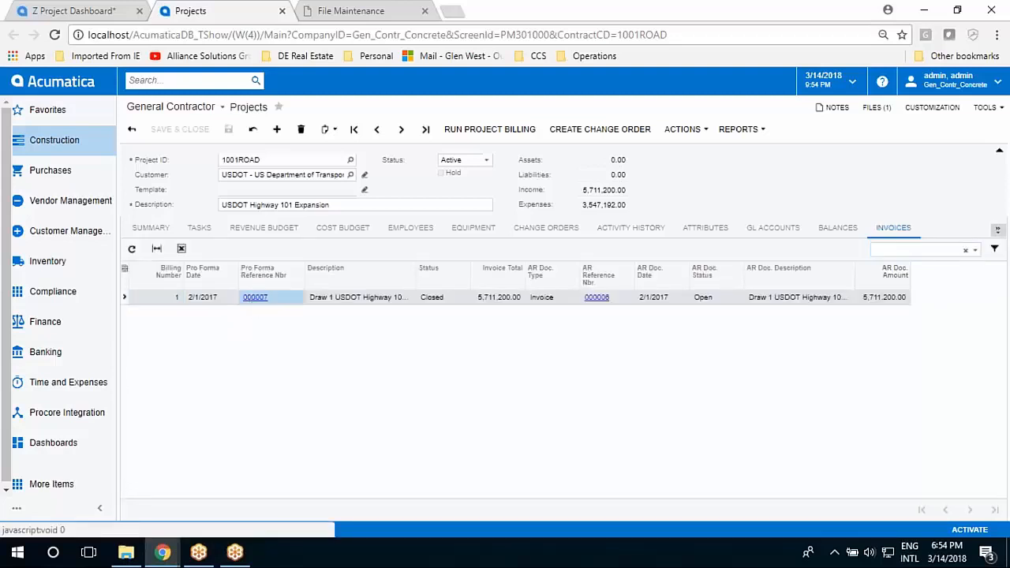
left_click(255, 297)
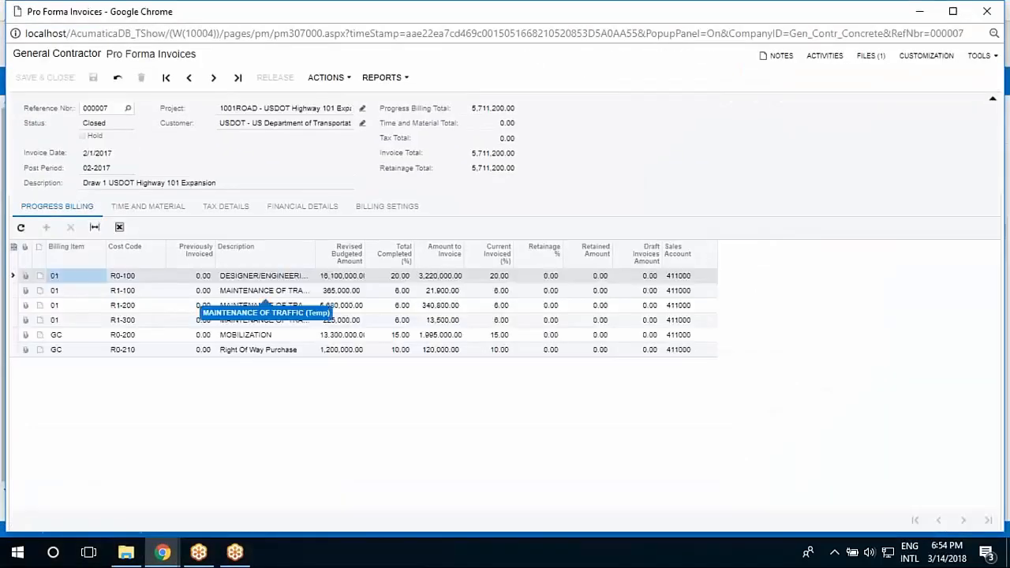
mouse_move(73, 222)
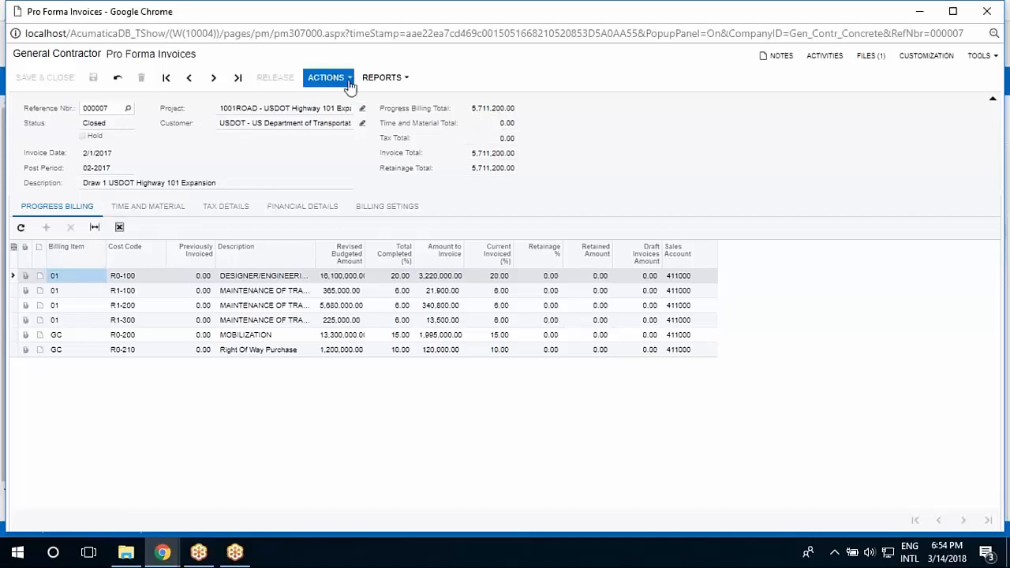
left_click(327, 76)
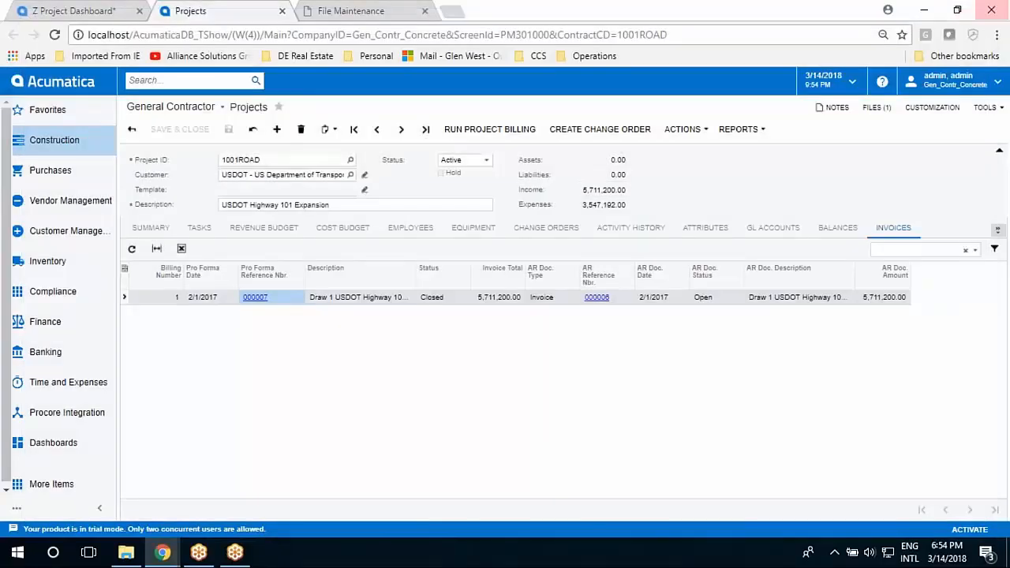
left_click(995, 230)
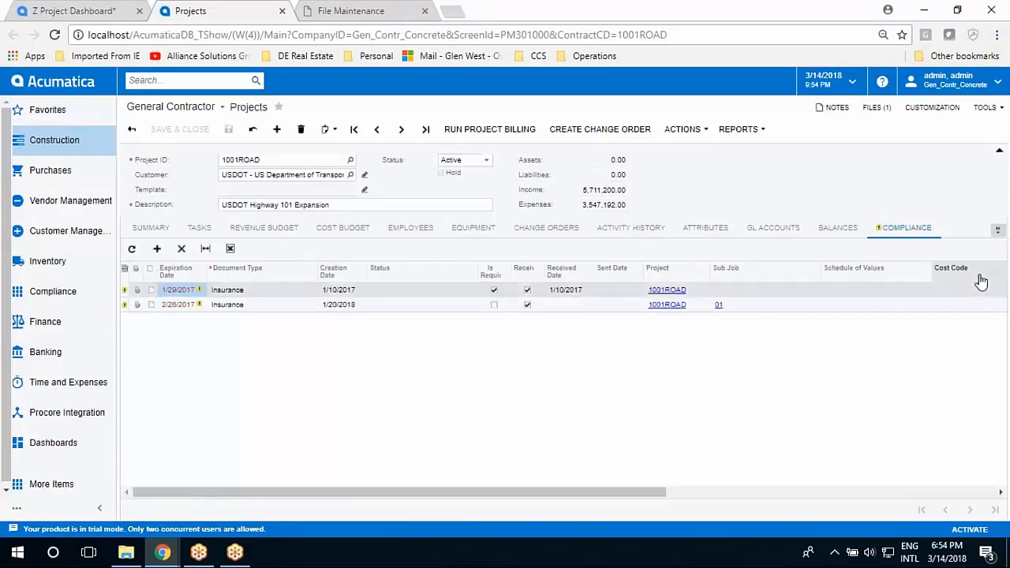
mouse_move(265, 357)
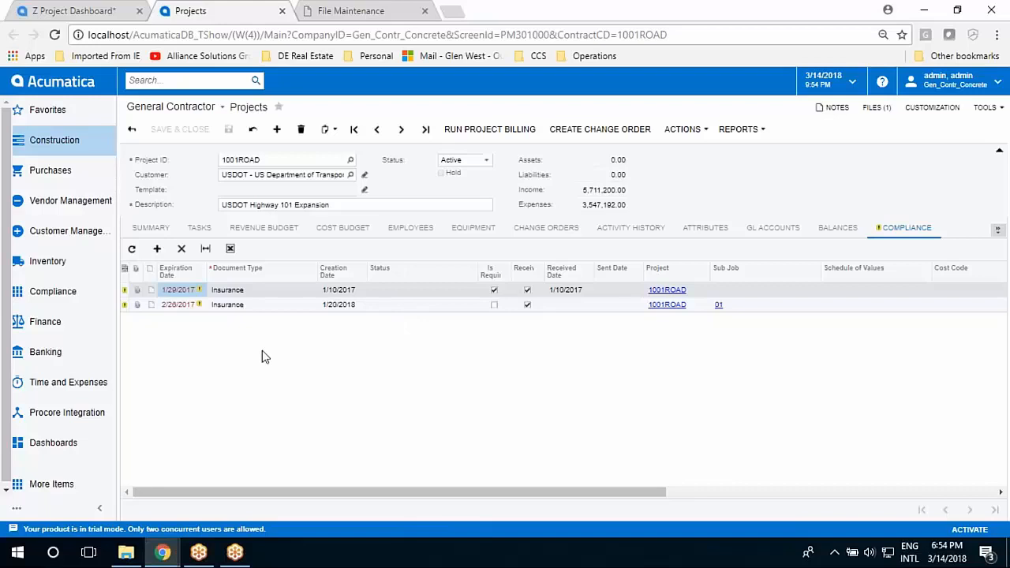
mouse_move(447, 330)
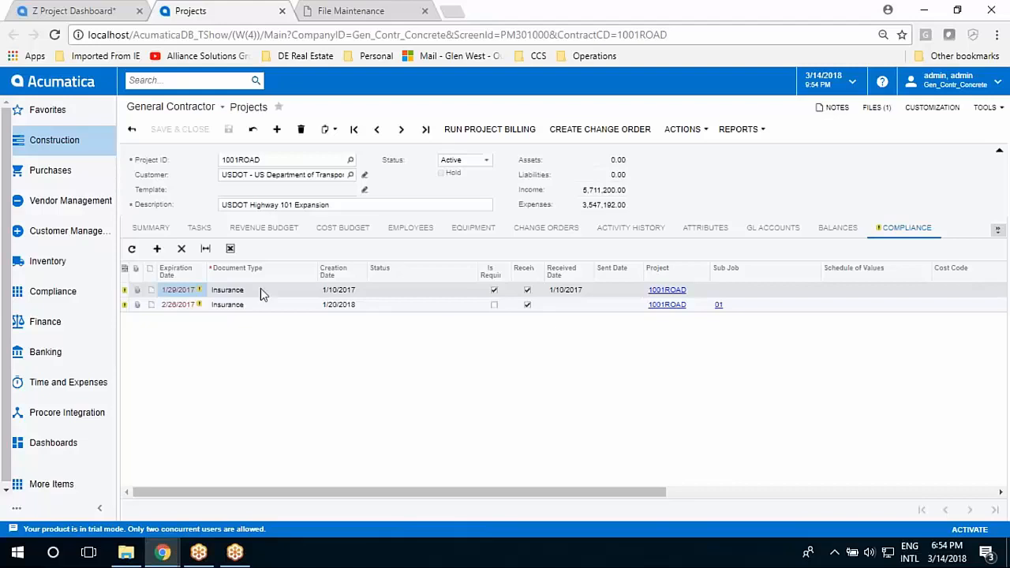
mouse_move(62, 200)
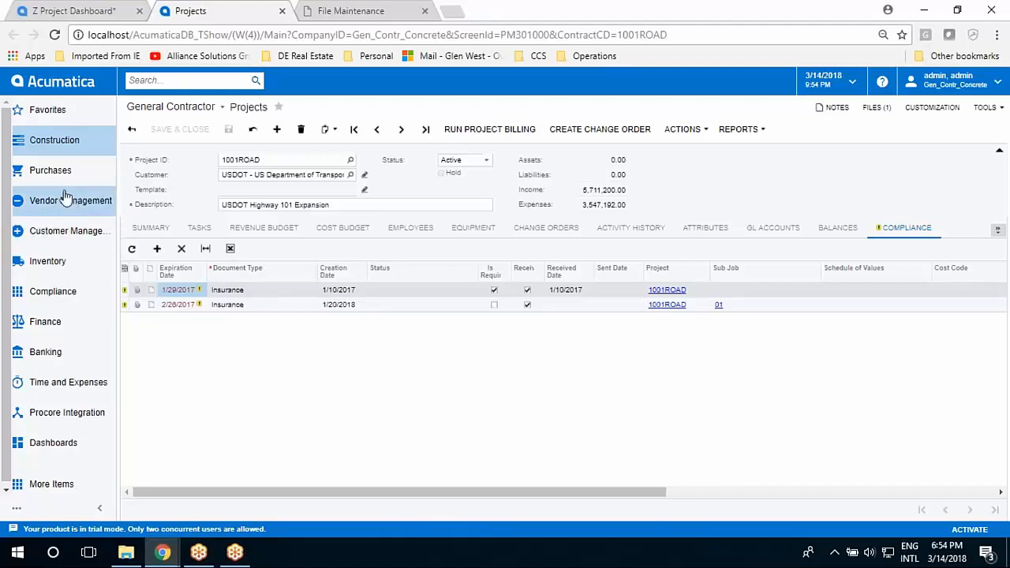
mouse_move(62, 147)
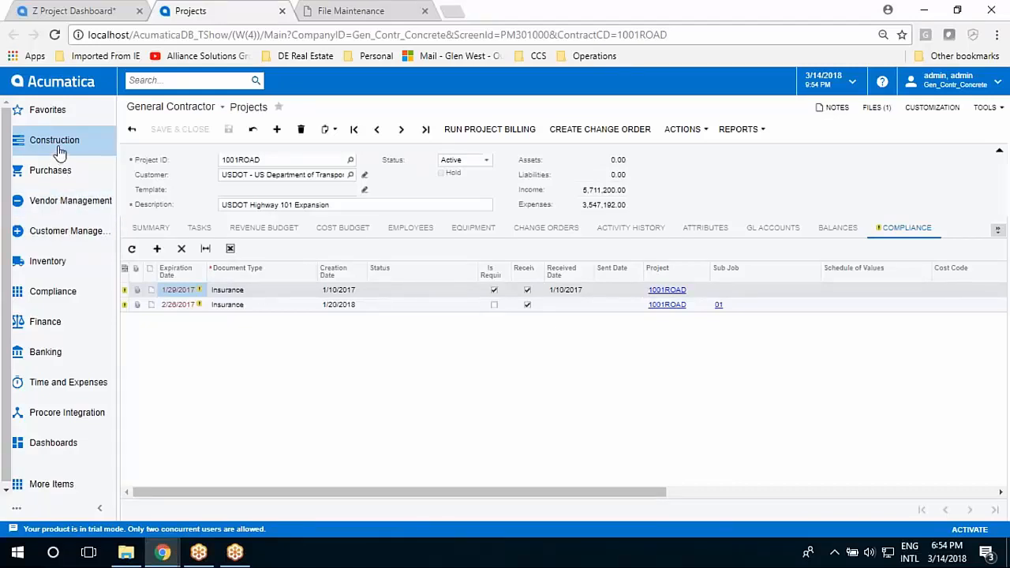